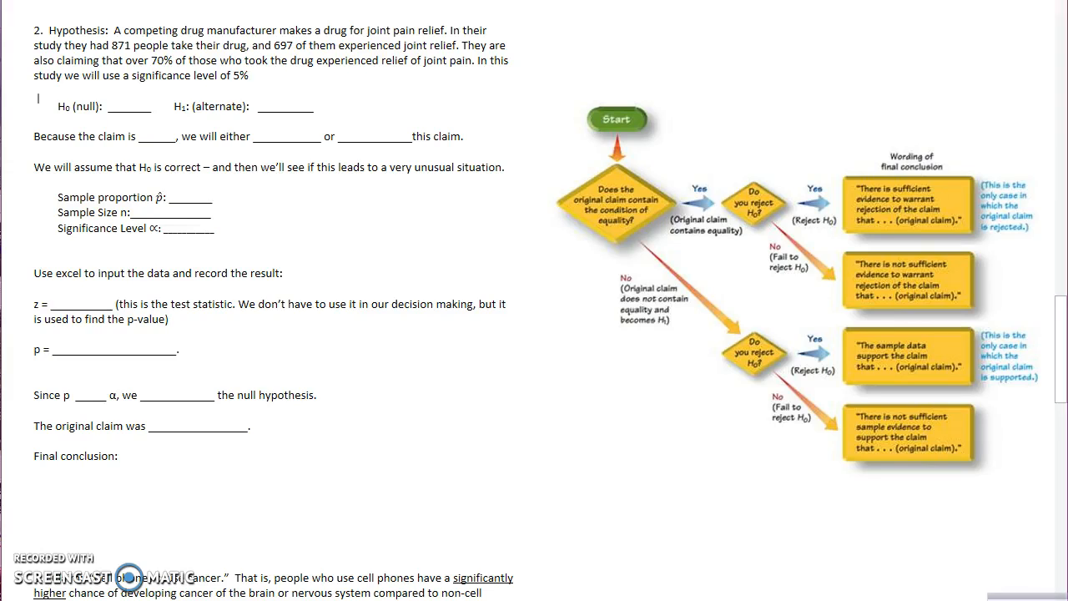
mouse_move(825, 410)
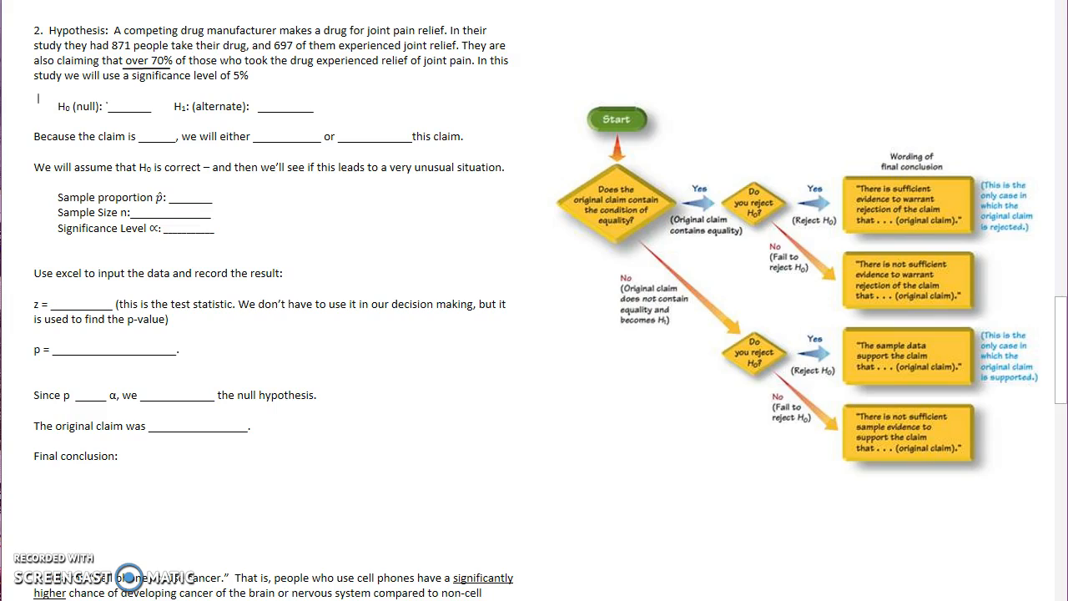
Write H0: p = 0.70 and claim H1: p > 0.70, and enter 'Support' as the first decision option
text(P=0.)
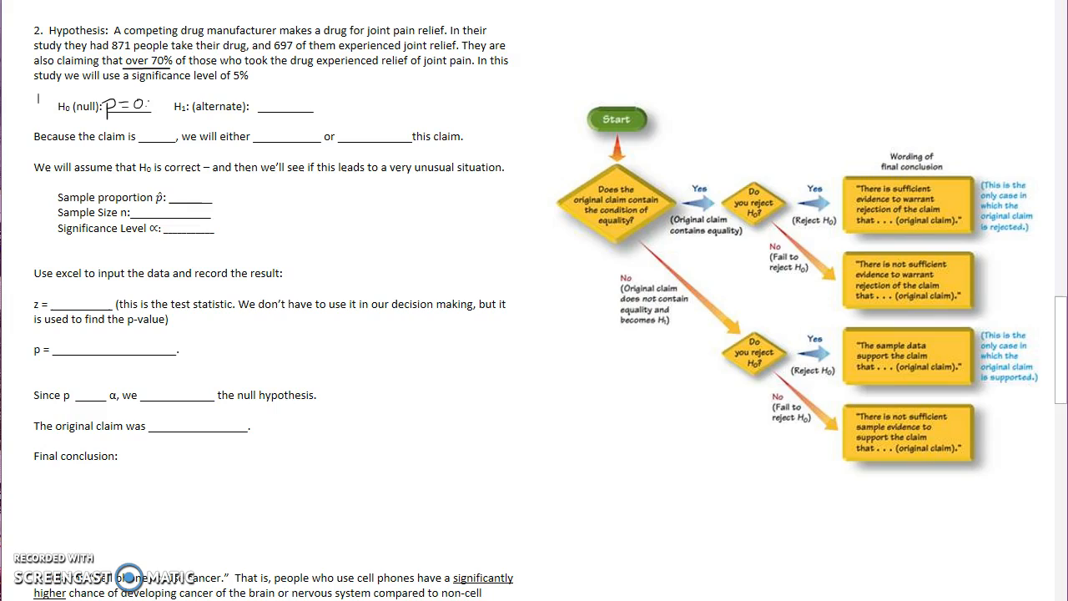
text(76)
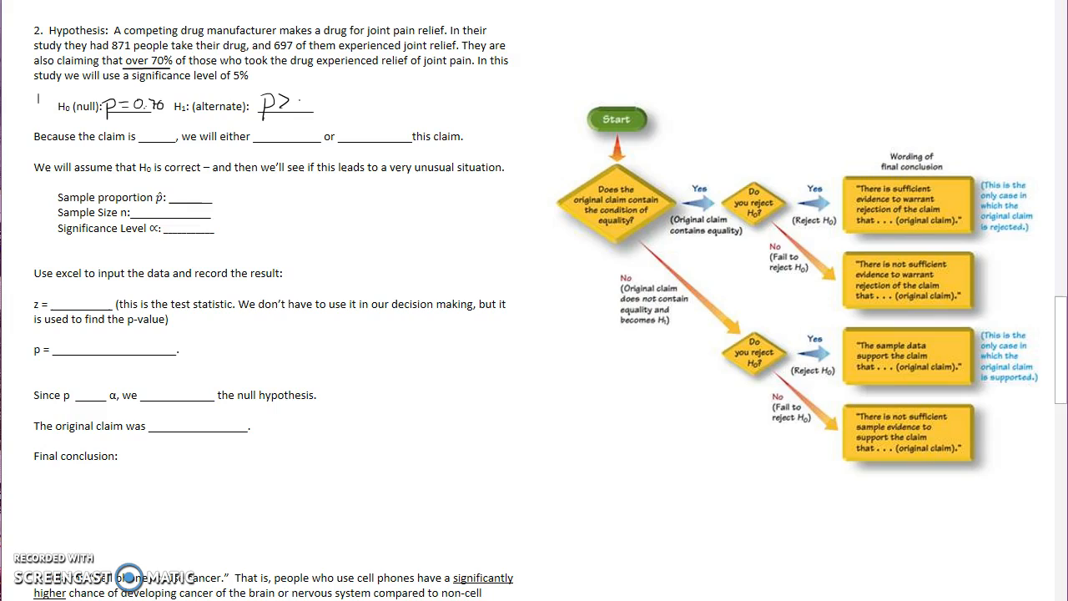
text(0.70)
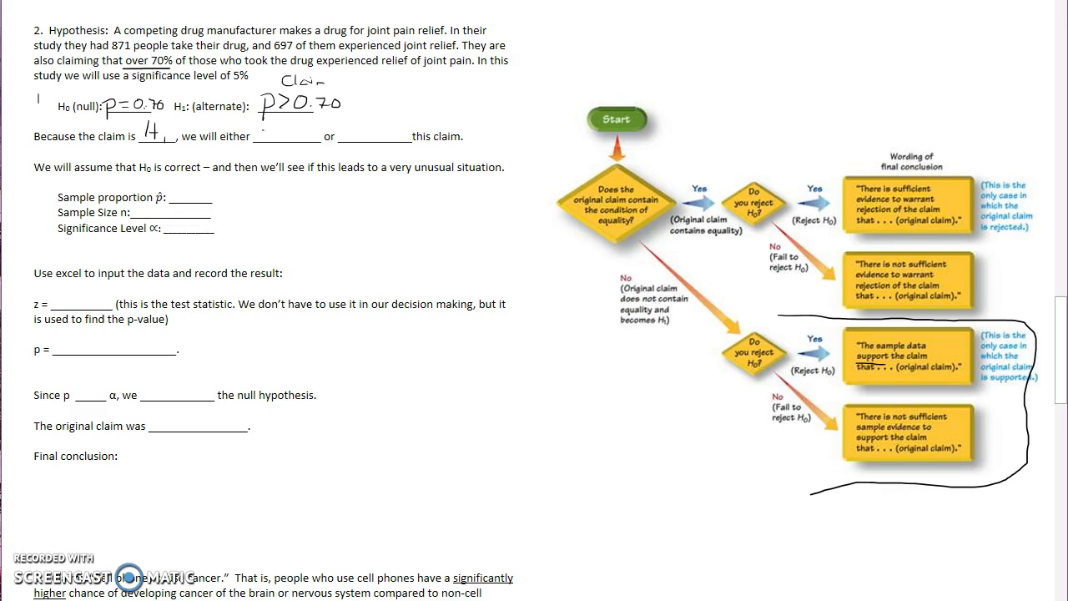
text(Support)
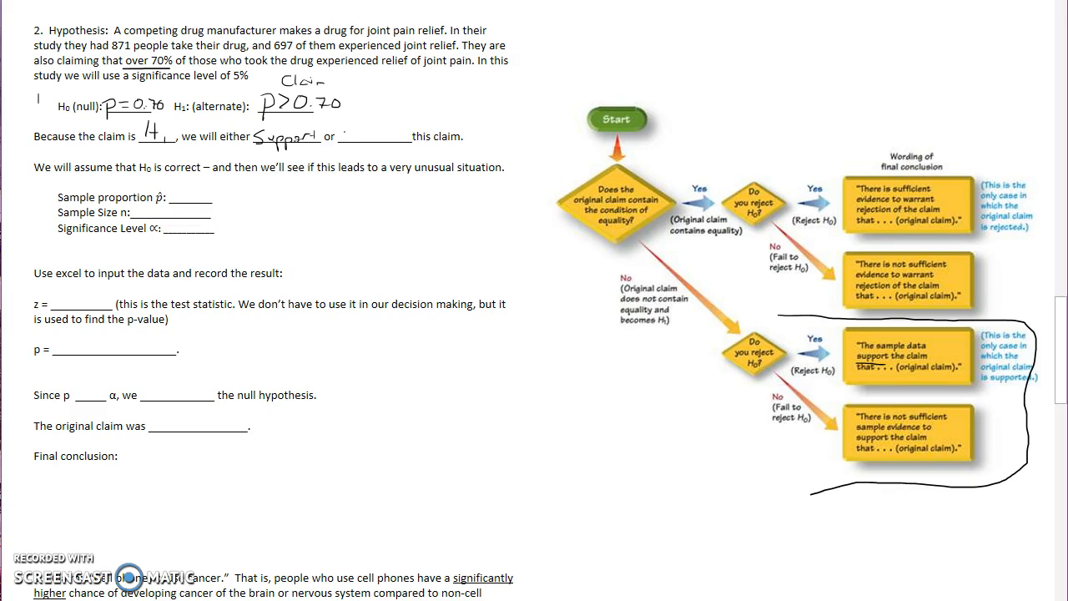
Write 'Fail to Support' as the second option and p̂ = 697/871
text(Fail to Support)
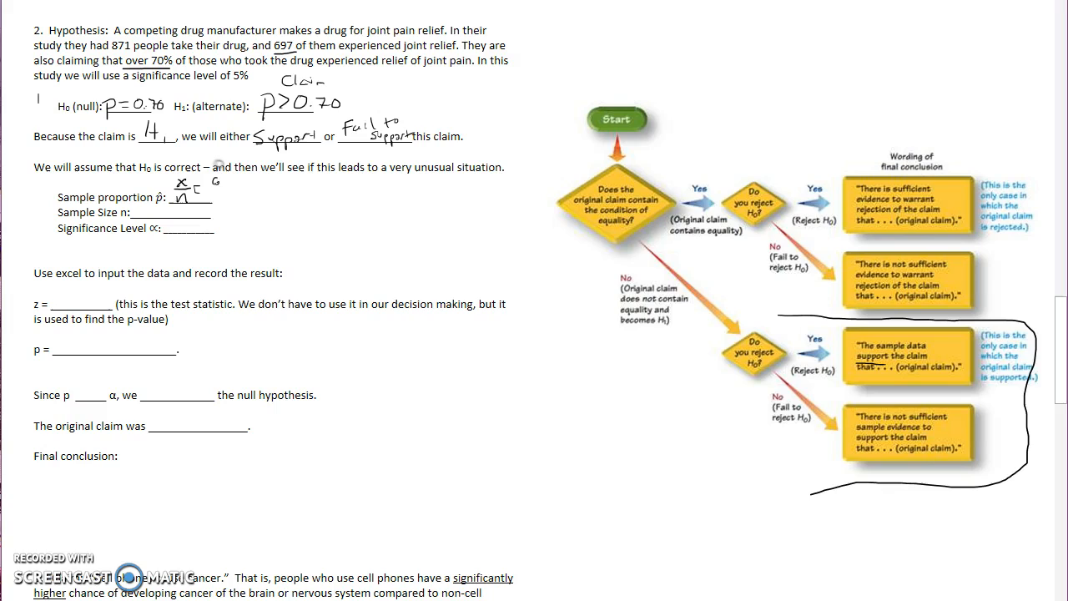
text(697)
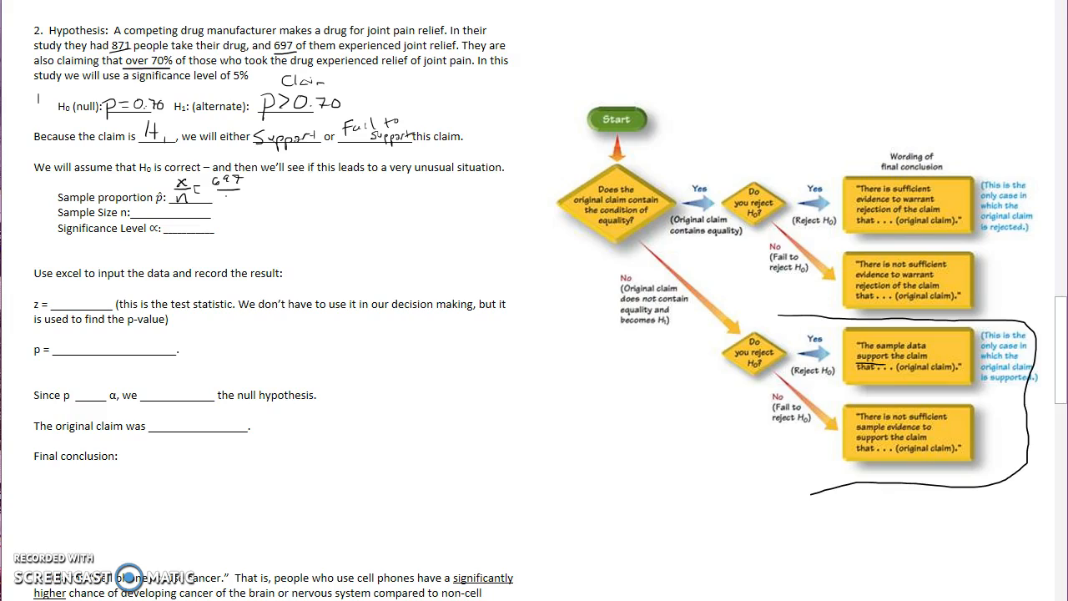
text(871 =)
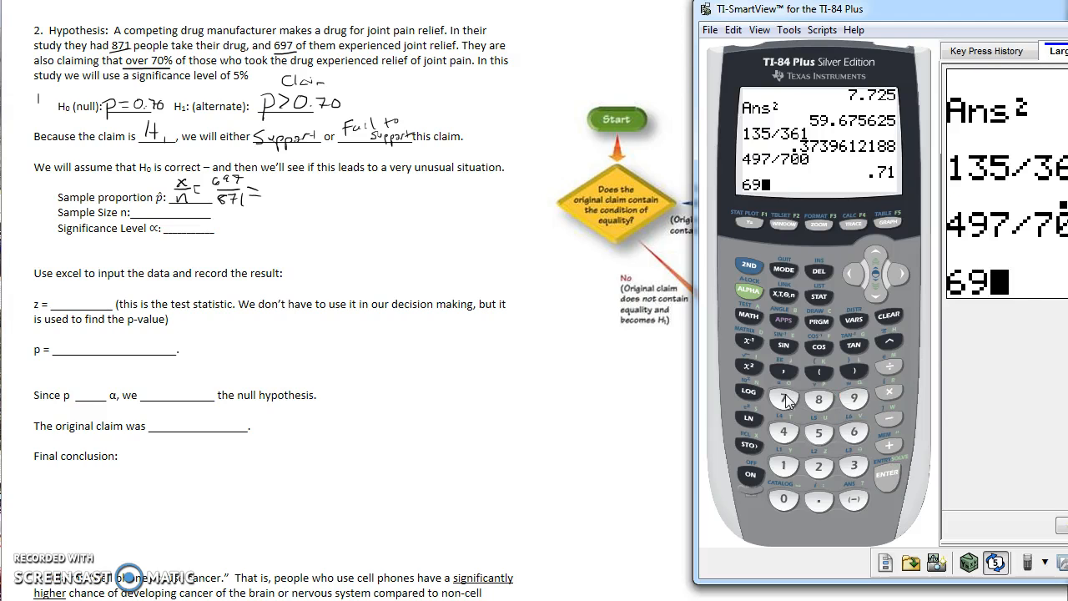
Compute 697 ÷ 871 on the TI-SmartView calculator, then close it
click(783, 398)
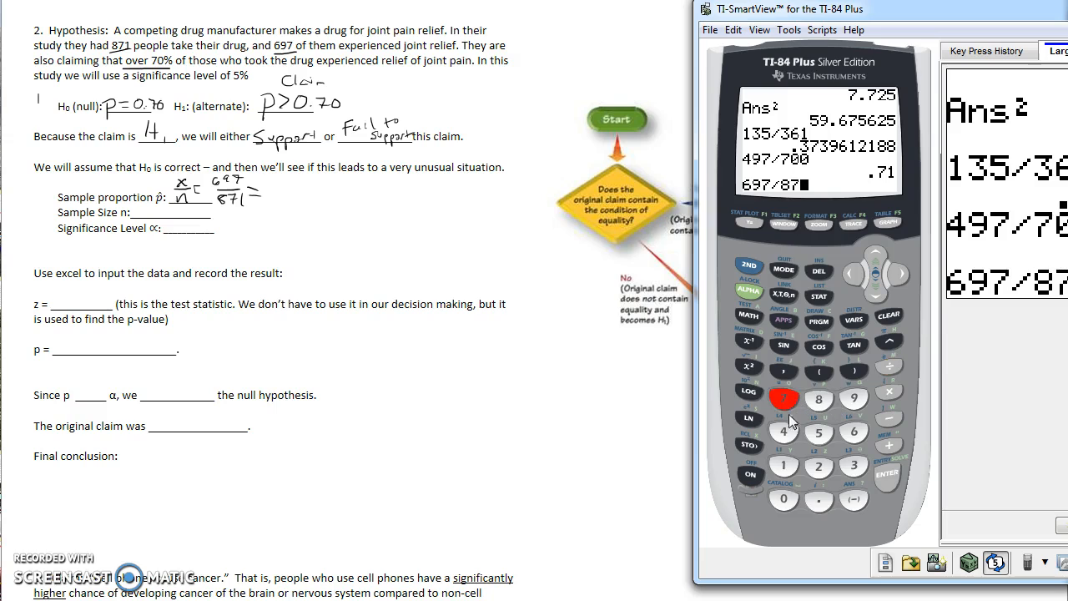
click(887, 474)
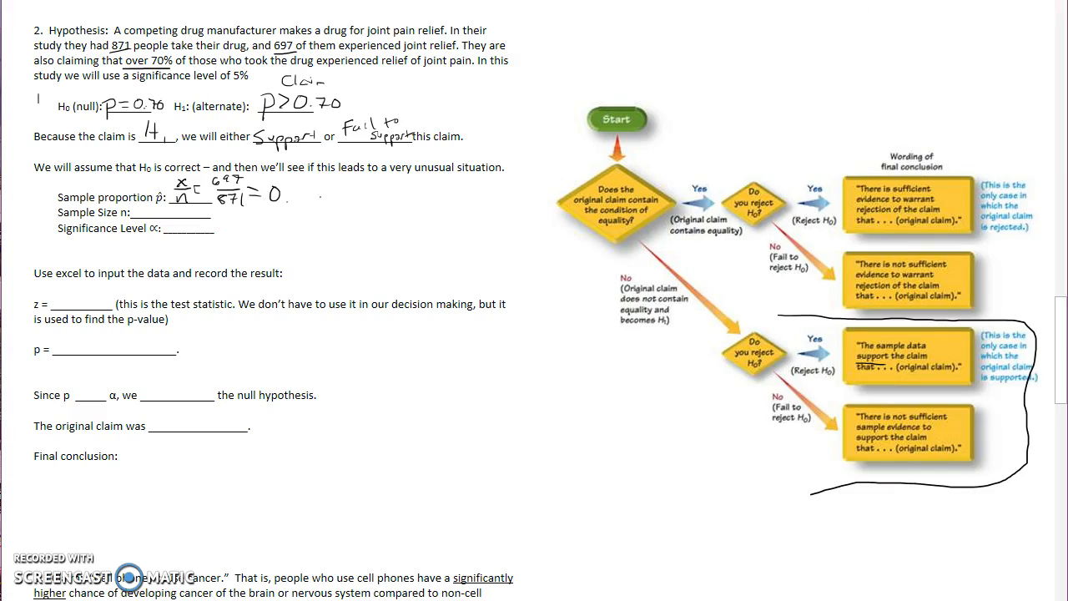
Record p̂ = 0.80, sample size 871 and significance level 0.05 on the worksheet
text(8)
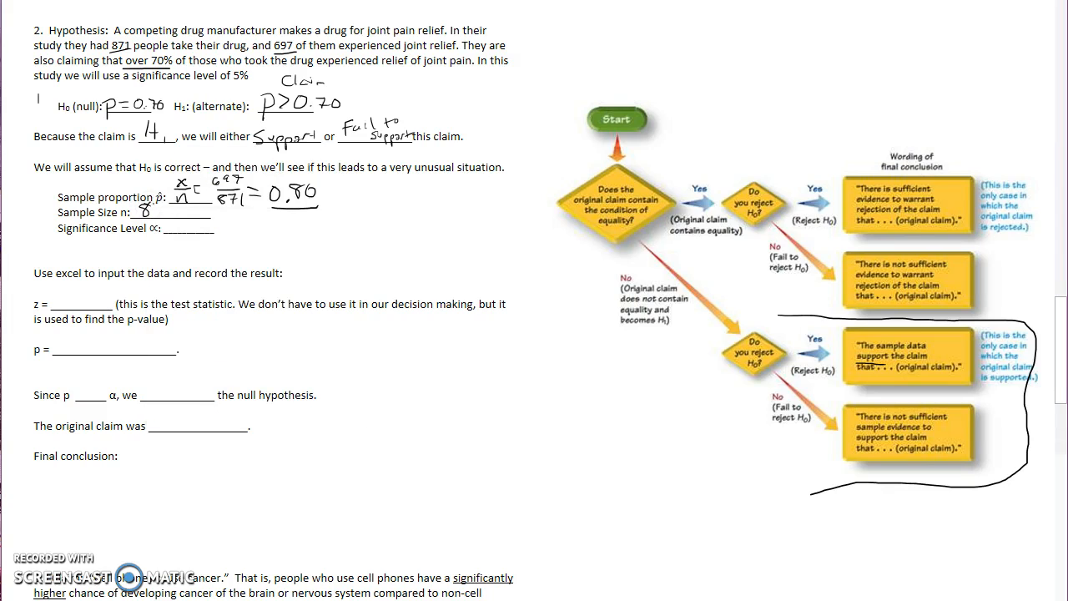
text(871)
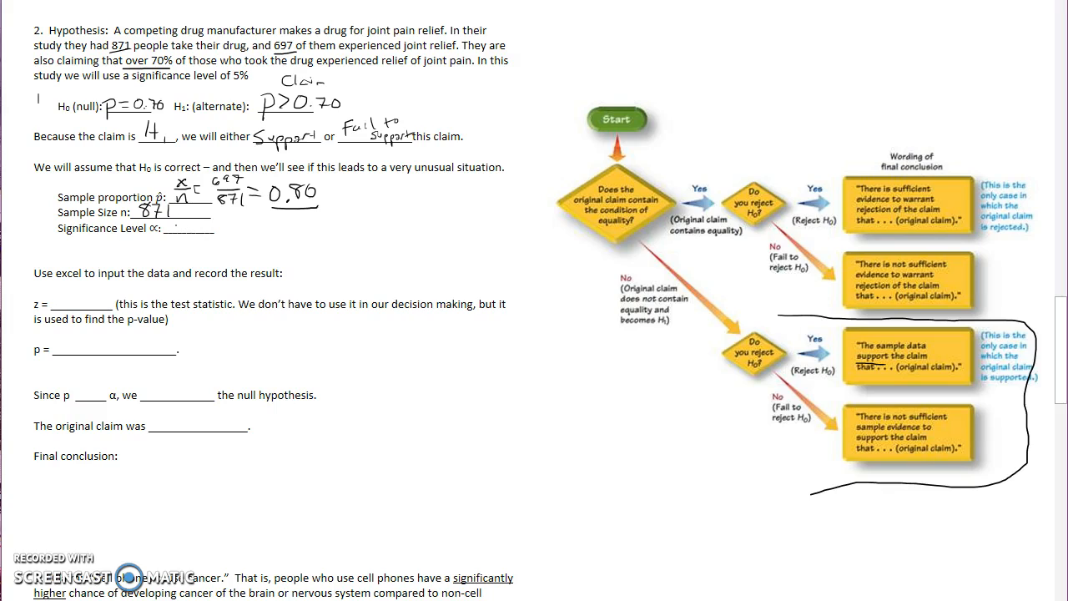
text(0.05)
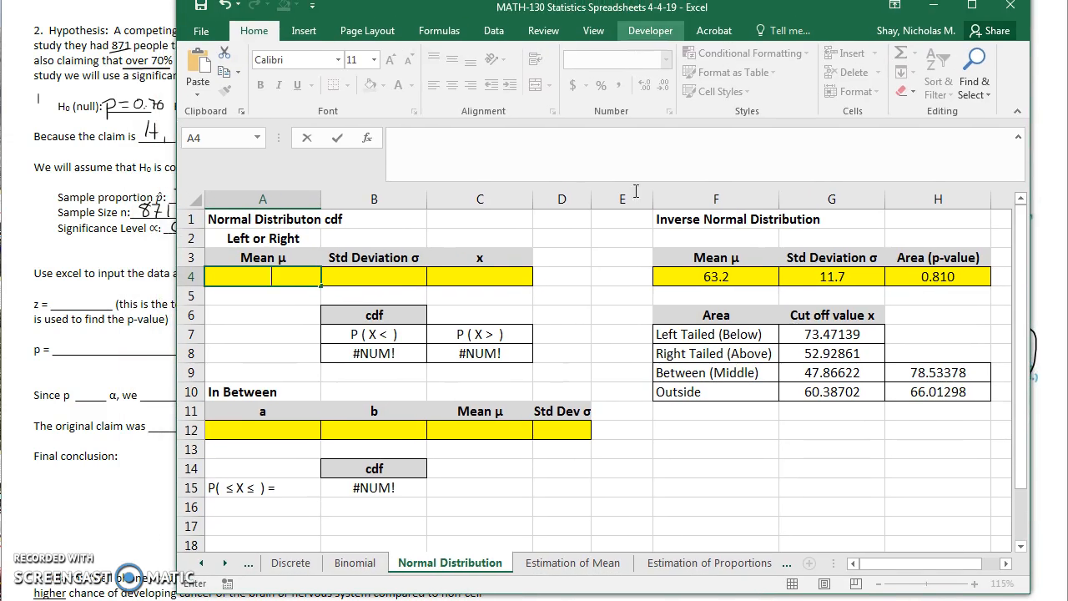
Enter sample proportion 0.8 in C6 of the Hypothesis Testing Proportions sheet
click(226, 562)
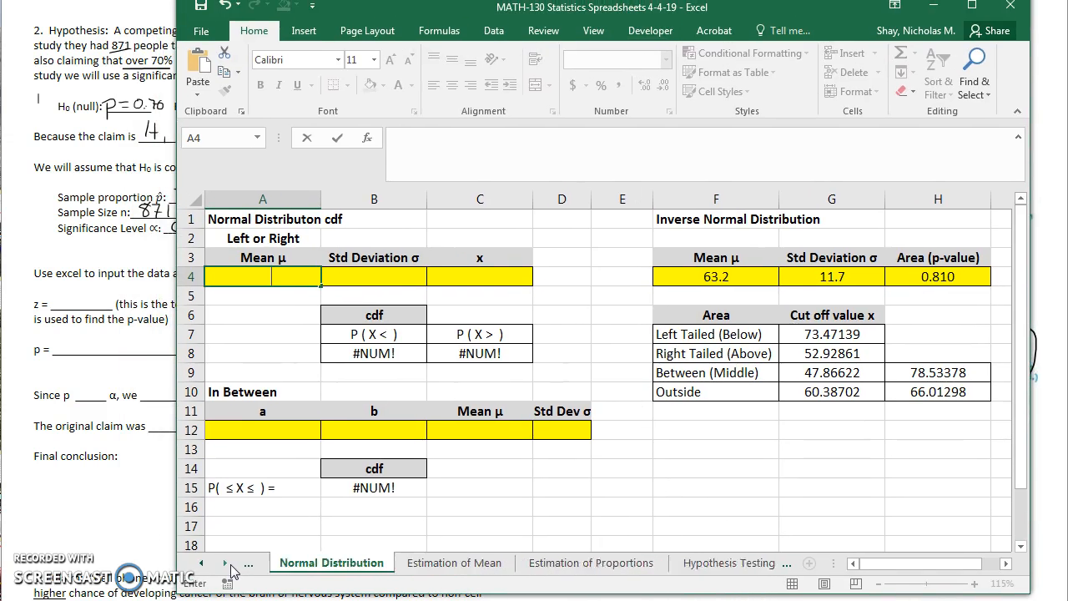
click(505, 563)
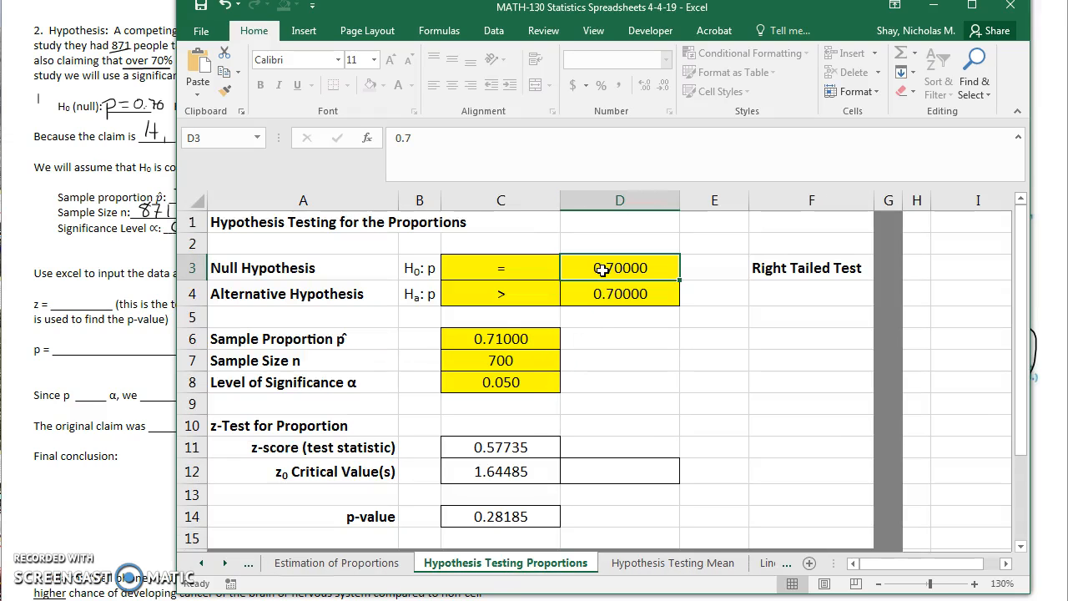
click(620, 292)
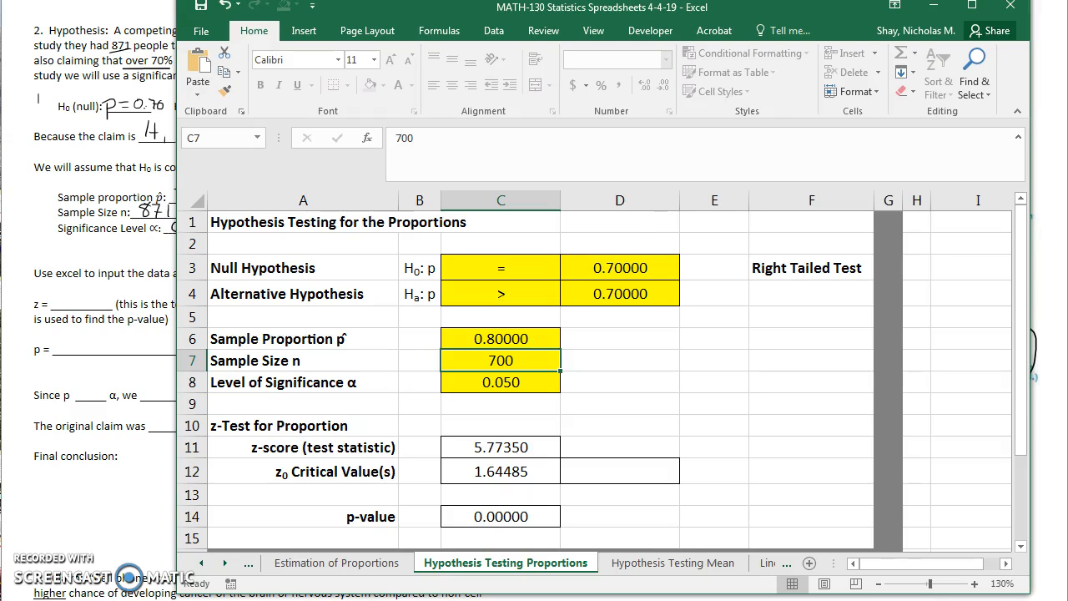
text(8)
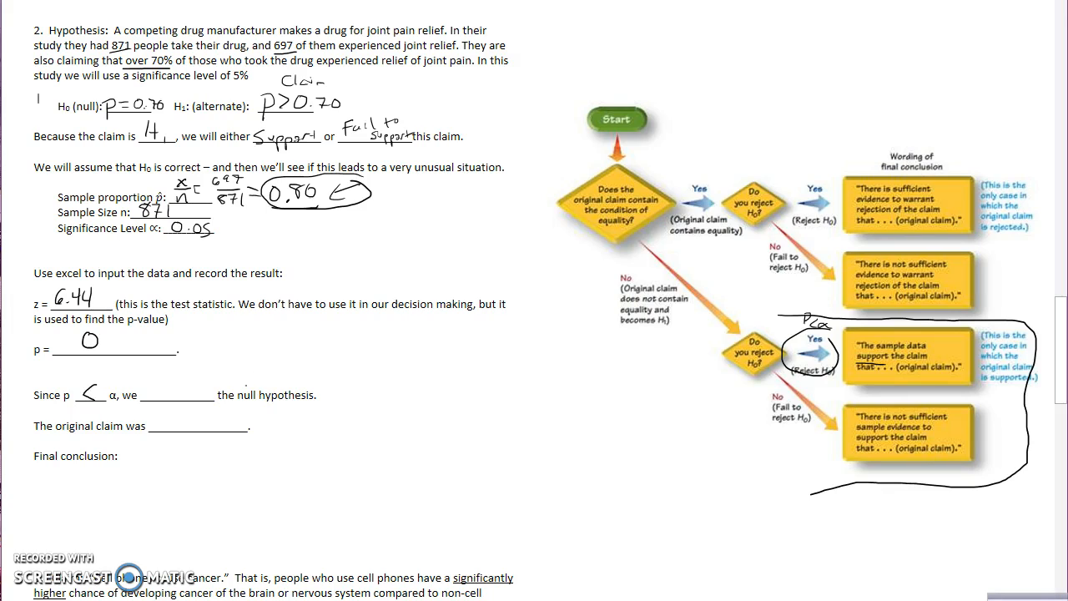
Record z = 6.44, p = 0, p < α, reject H0, and original claim H1
text(reject)
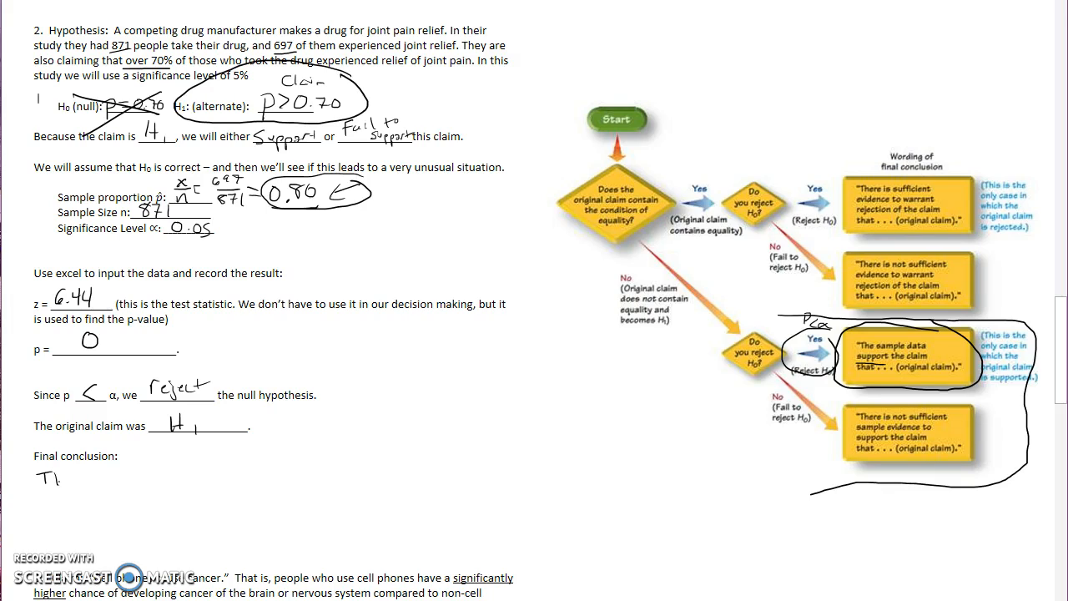
Write 'The Sample Data Supports the Claim That over 70% of th…' as the final conclusion
text(The Sample)
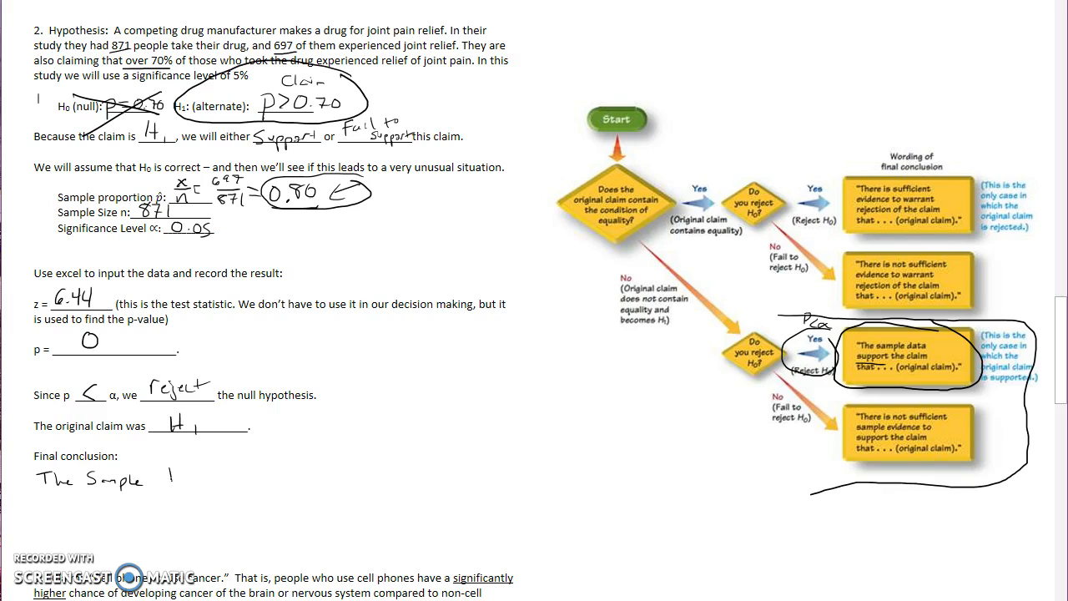
text(Data Supports)
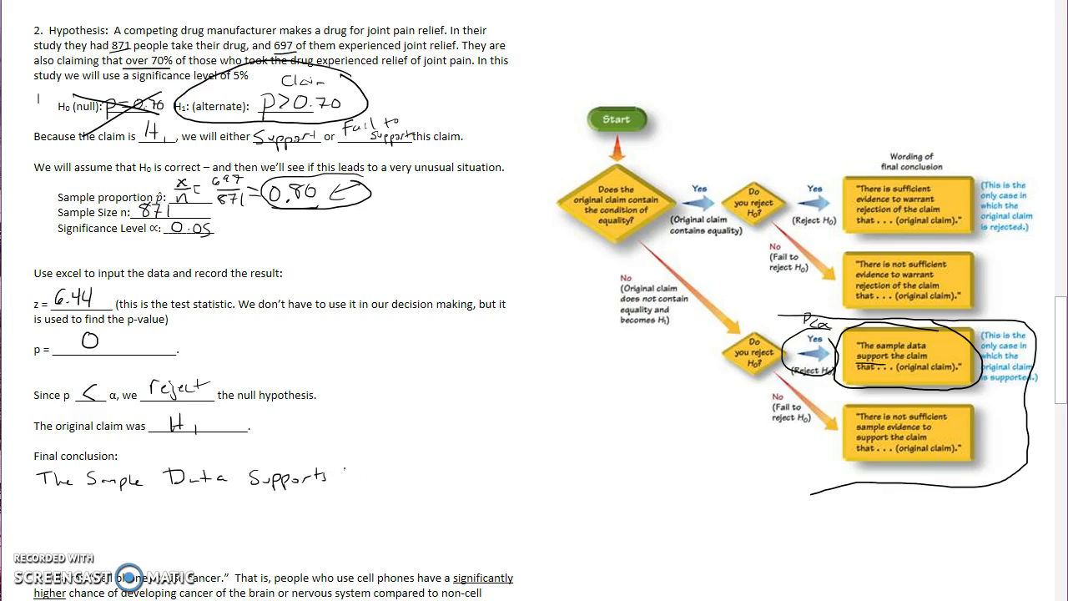
text(the Claim)
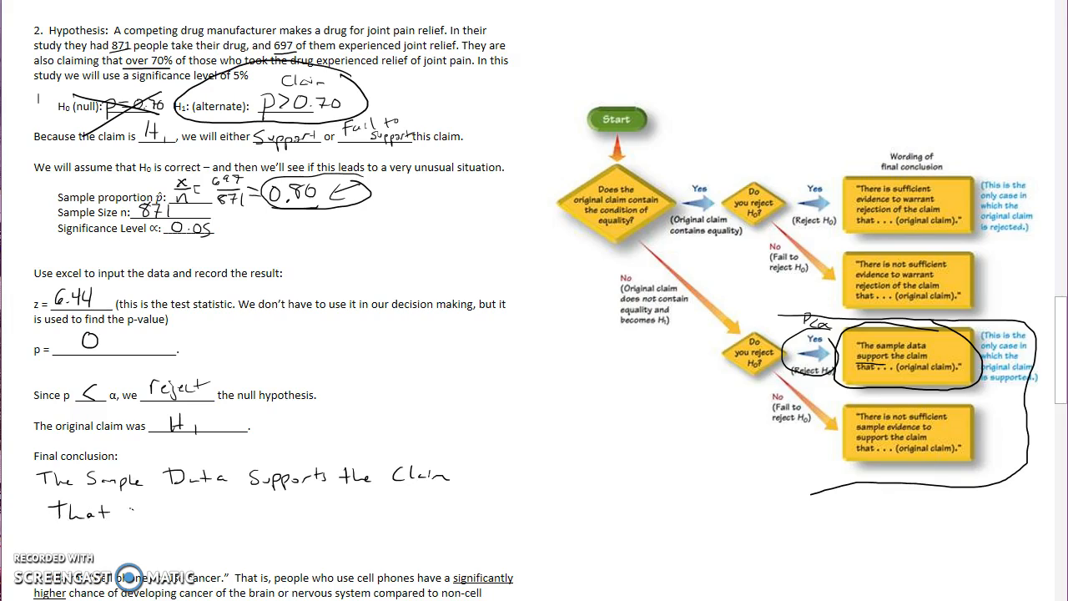
text(over 7)
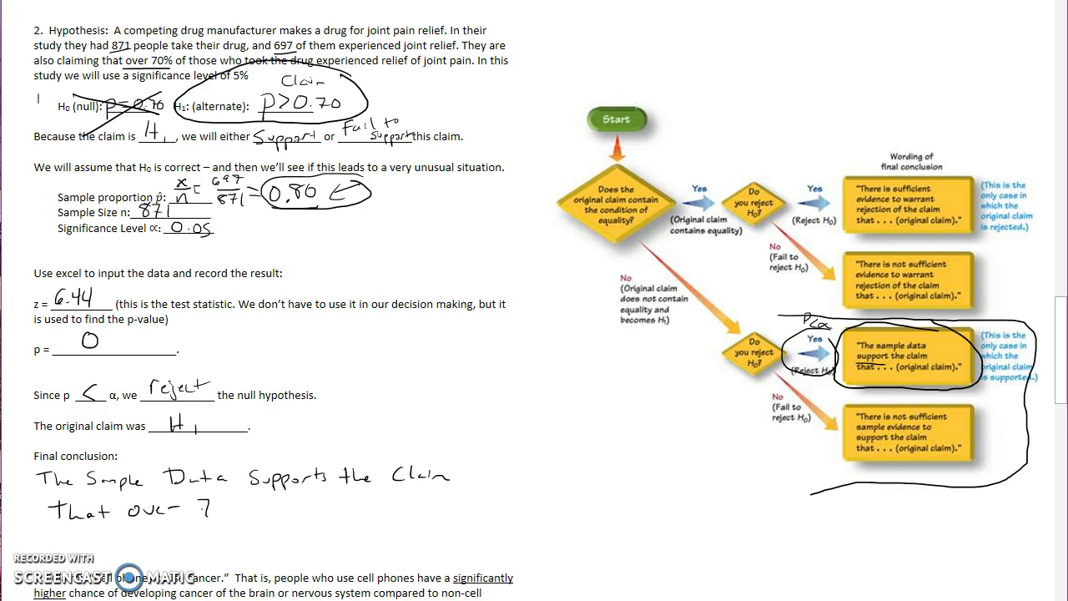
text(70% of th)
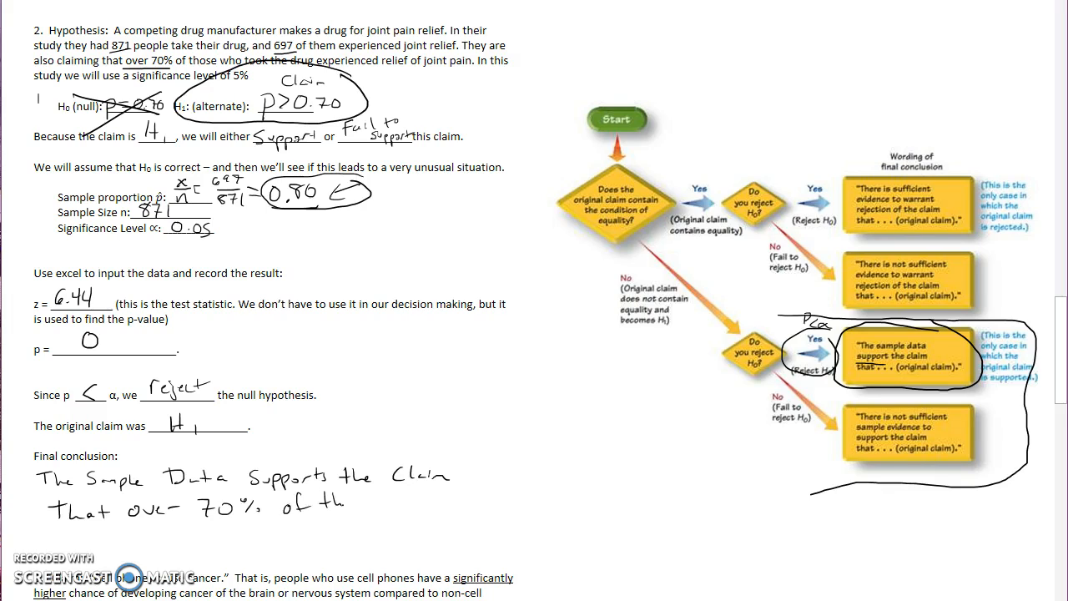